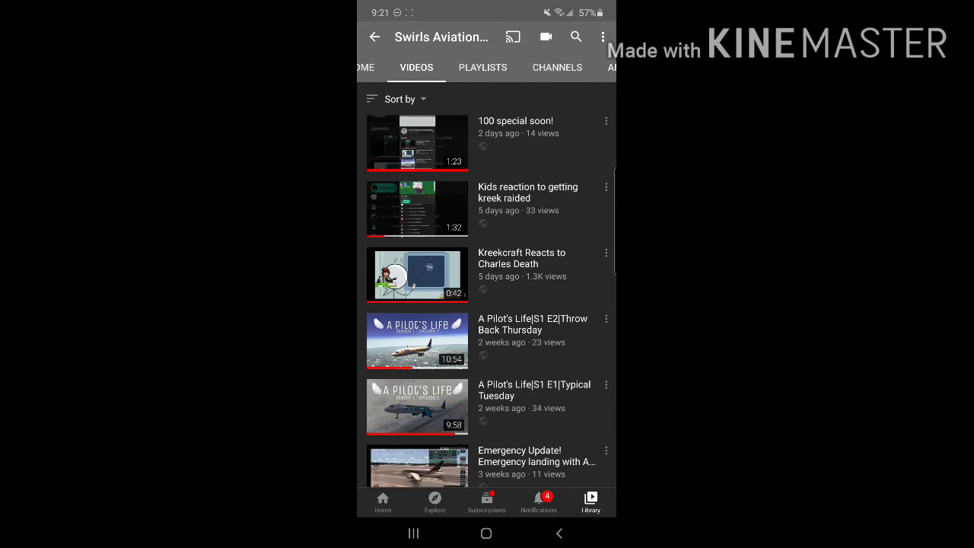
- Browse from the channel's Home overview back to Videos and scroll toward Q and A Soon! (Watch To The End!)
{"action": "scroll", "scroll_direction": "down", "scroll_amount": 3}
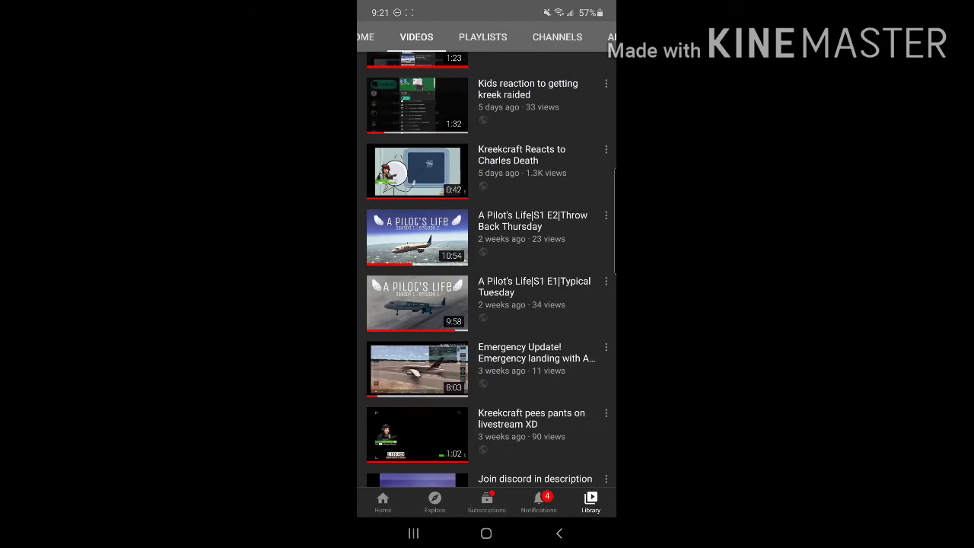
{"action": "left_click", "coordinate": [383, 36]}
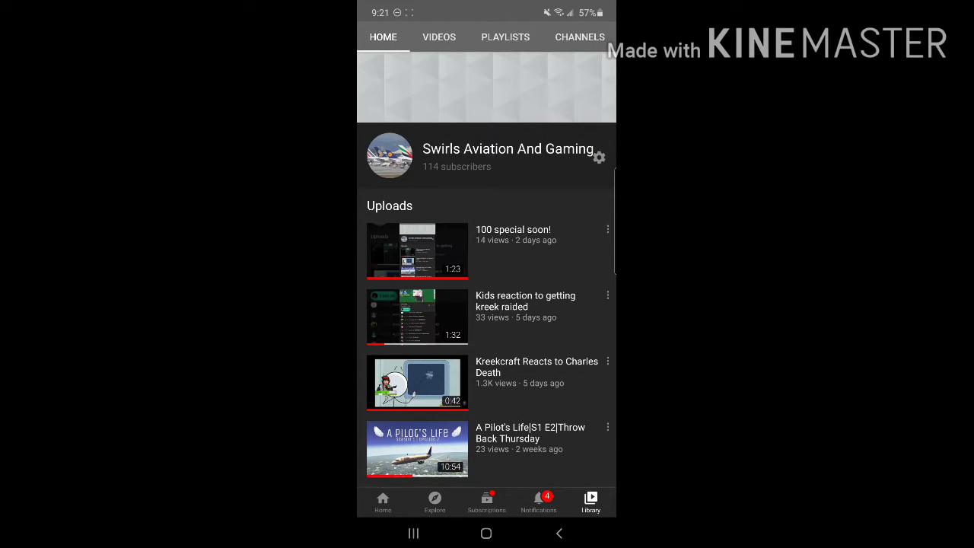
{"action": "left_click", "coordinate": [439, 36]}
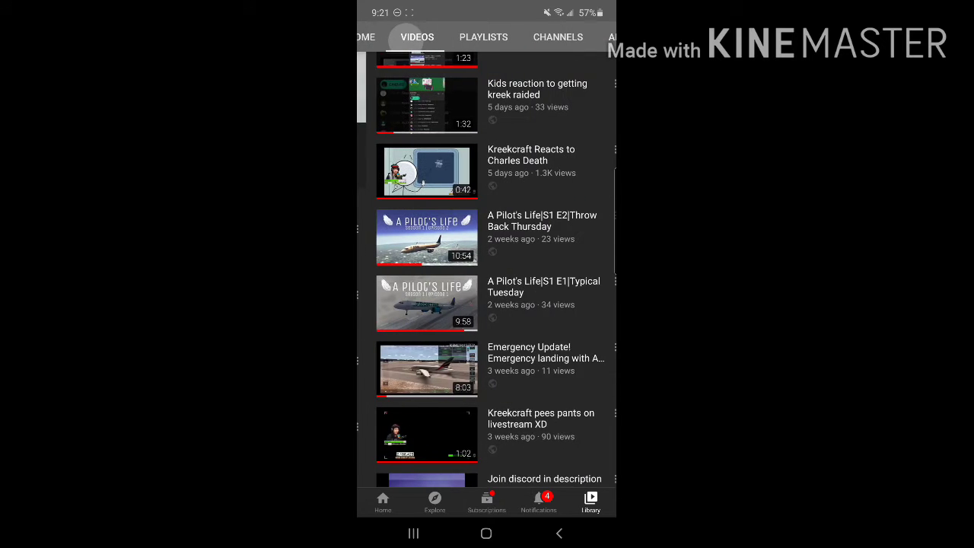
{"action": "scroll", "scroll_direction": "down", "scroll_amount": 3}
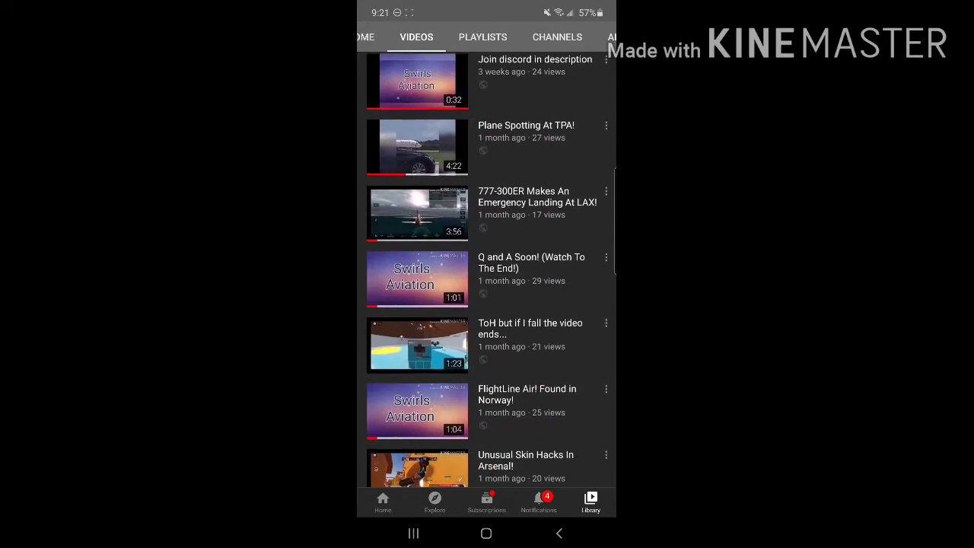
{"action": "scroll", "scroll_direction": "down", "scroll_amount": 3}
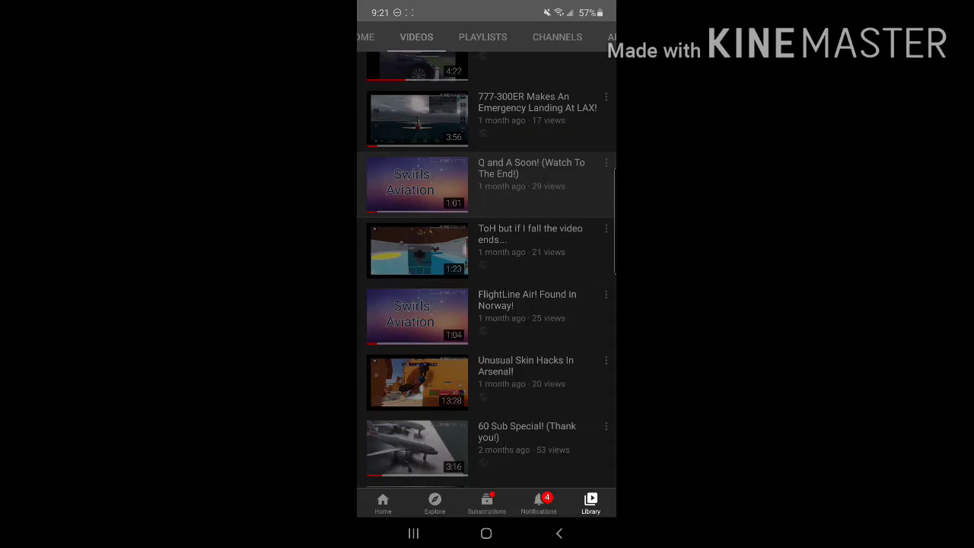
- Open the Q and A Soon! (Watch To The End!) video and expand its comments
{"action": "left_click", "coordinate": [417, 184]}
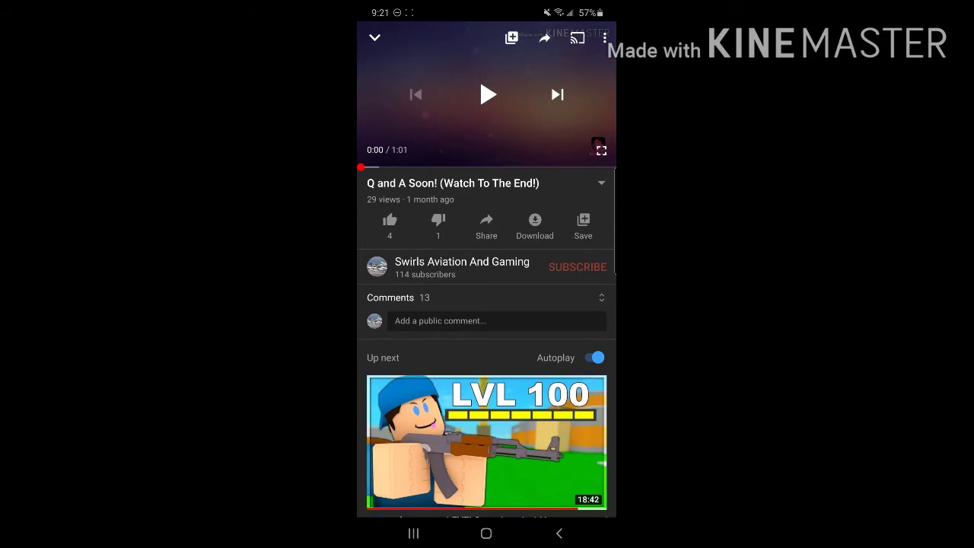
{"action": "left_click", "coordinate": [399, 297]}
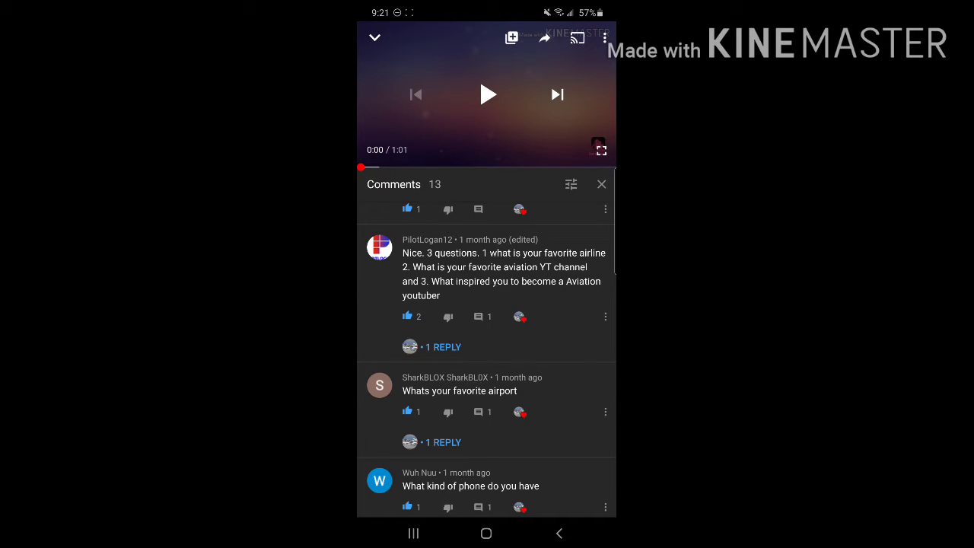
{"action": "left_click", "coordinate": [443, 347]}
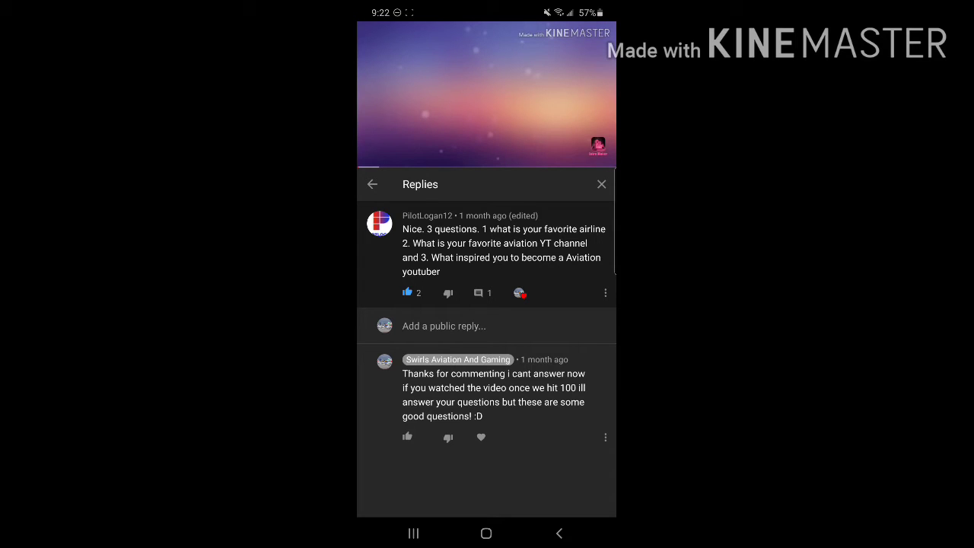
- View the channel's replies to the favourite-airport and phone questions, returning to the comments list
{"action": "left_click", "coordinate": [372, 185]}
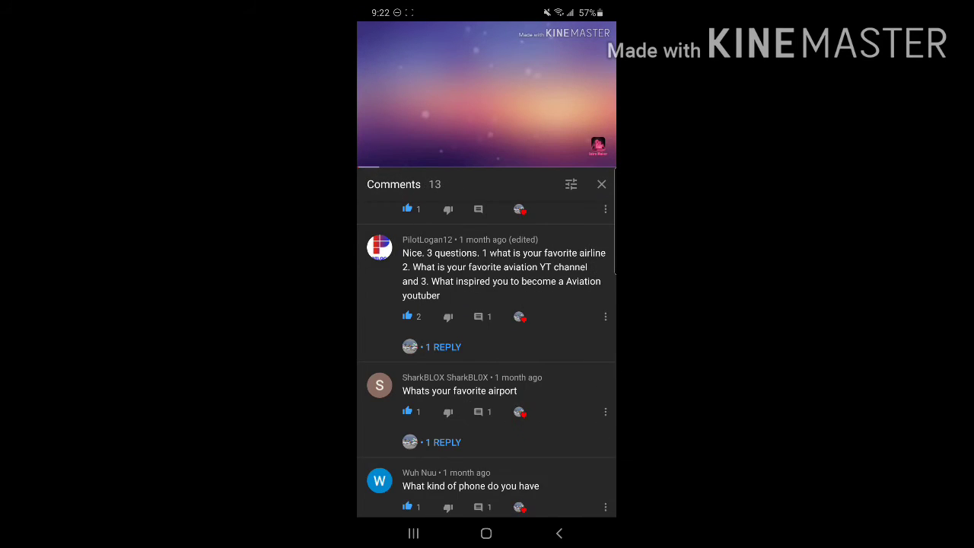
{"action": "scroll", "scroll_direction": "down", "scroll_amount": 3}
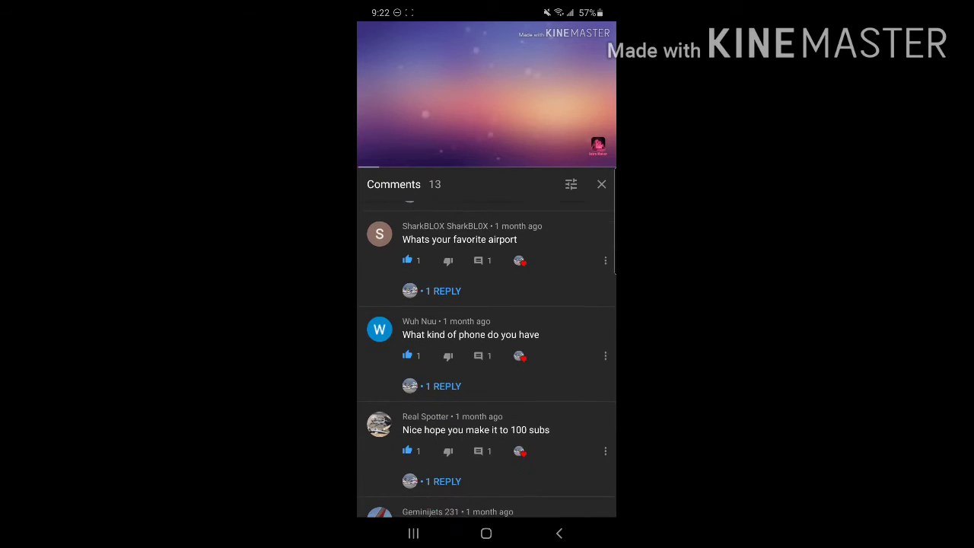
{"action": "scroll", "scroll_direction": "down", "scroll_amount": 3}
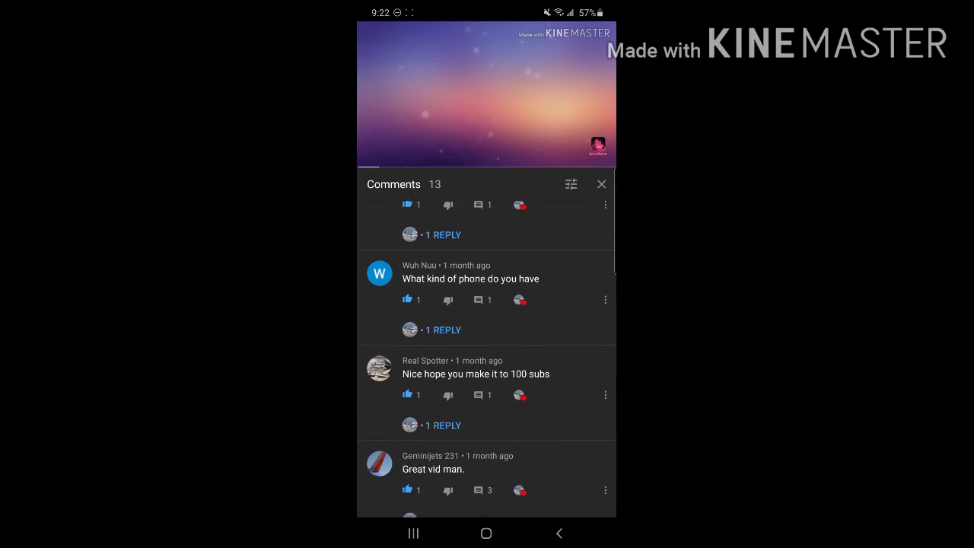
{"action": "left_click", "coordinate": [443, 235]}
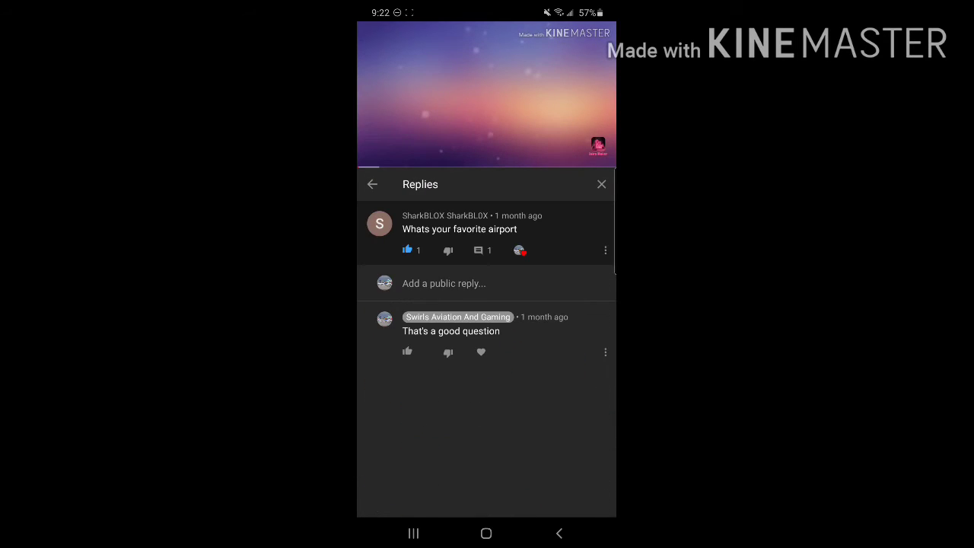
{"action": "left_click", "coordinate": [372, 184]}
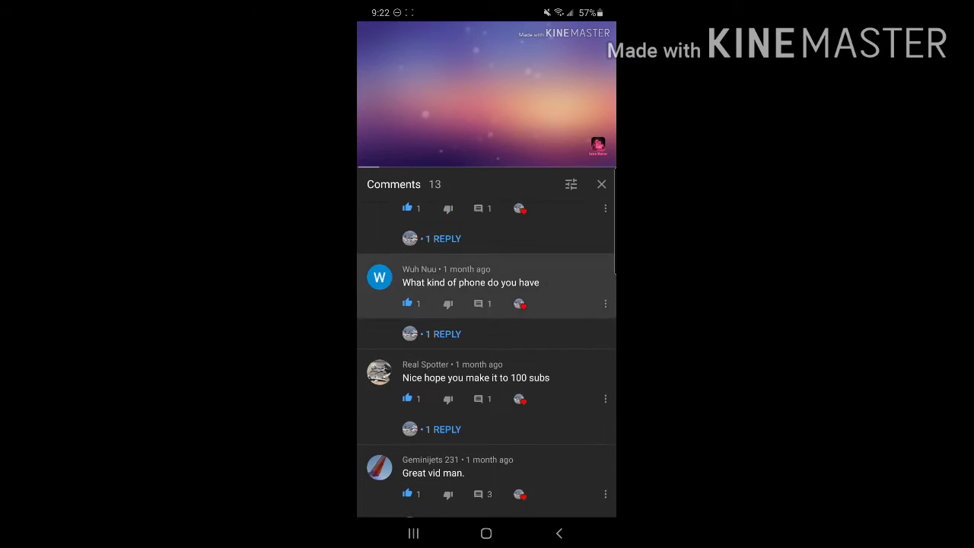
{"action": "left_click", "coordinate": [443, 334]}
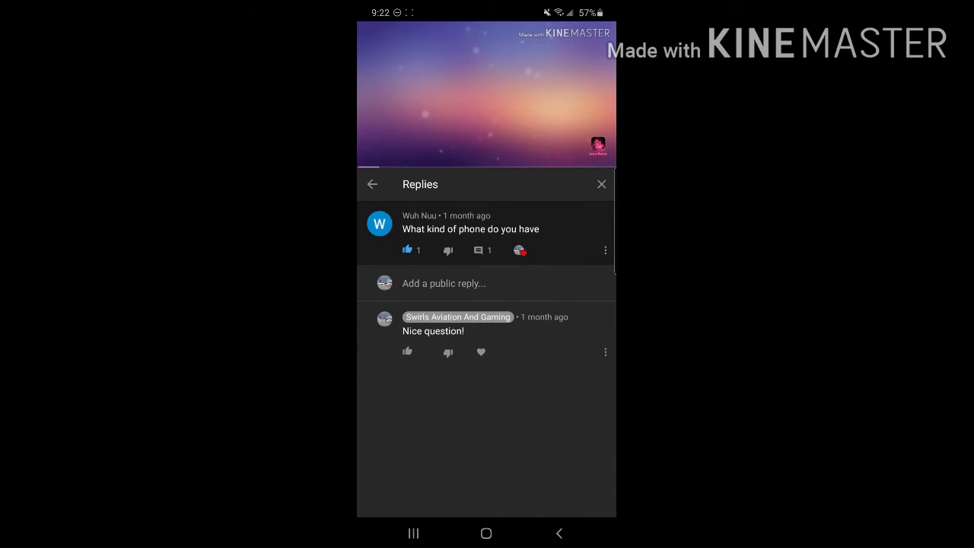
{"action": "left_click", "coordinate": [372, 184]}
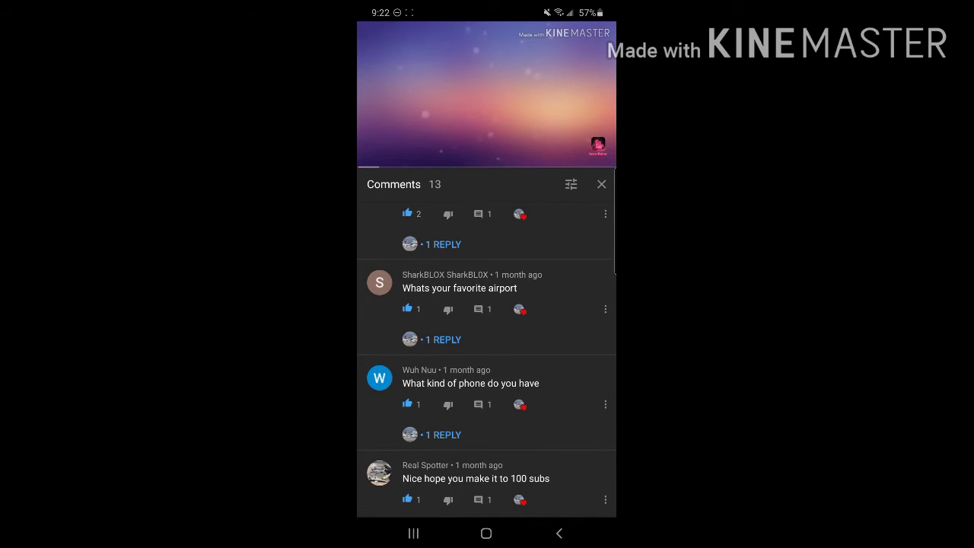
- Scroll through the comments panel and close it to return to the Q and A Soon! page
{"action": "scroll", "scroll_direction": "down", "scroll_amount": 3}
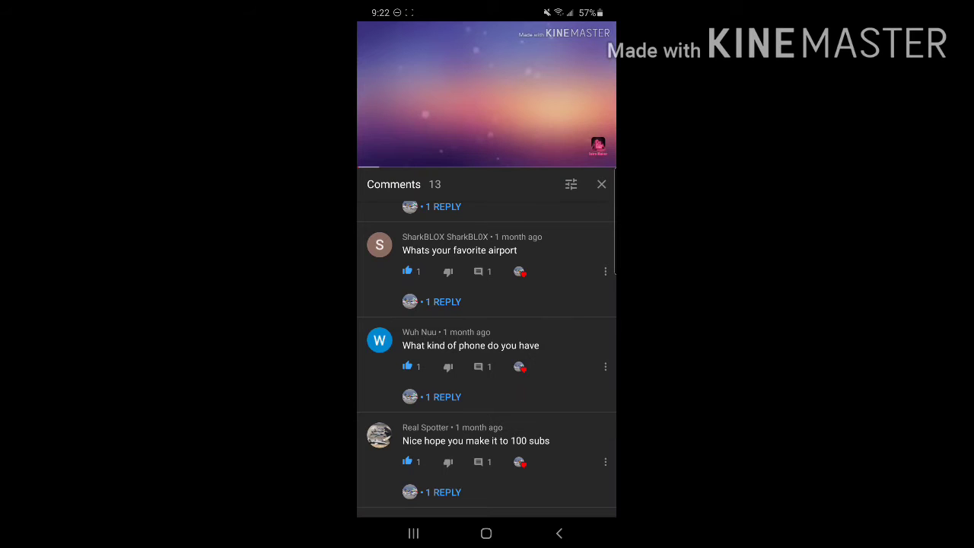
{"action": "scroll", "scroll_direction": "down", "scroll_amount": 3}
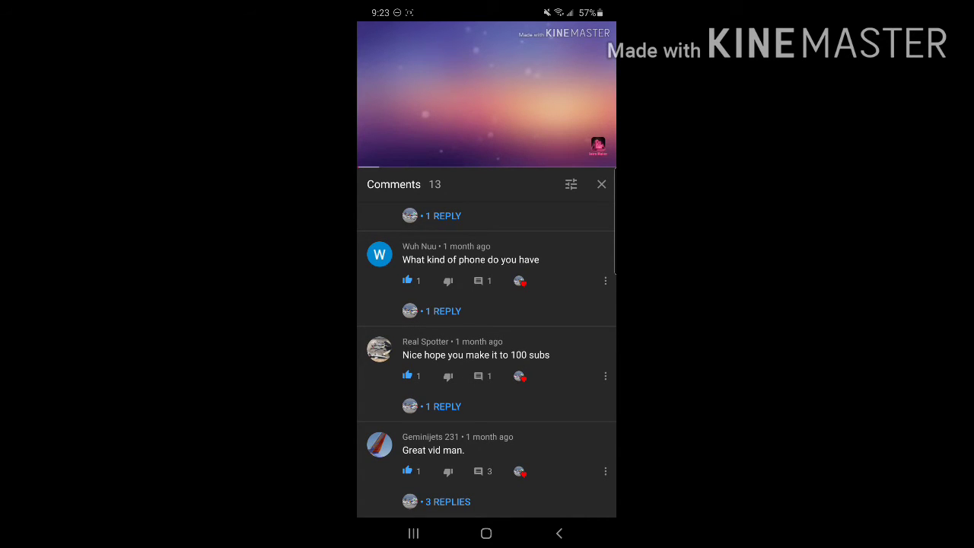
{"action": "scroll", "scroll_direction": "down", "scroll_amount": 3}
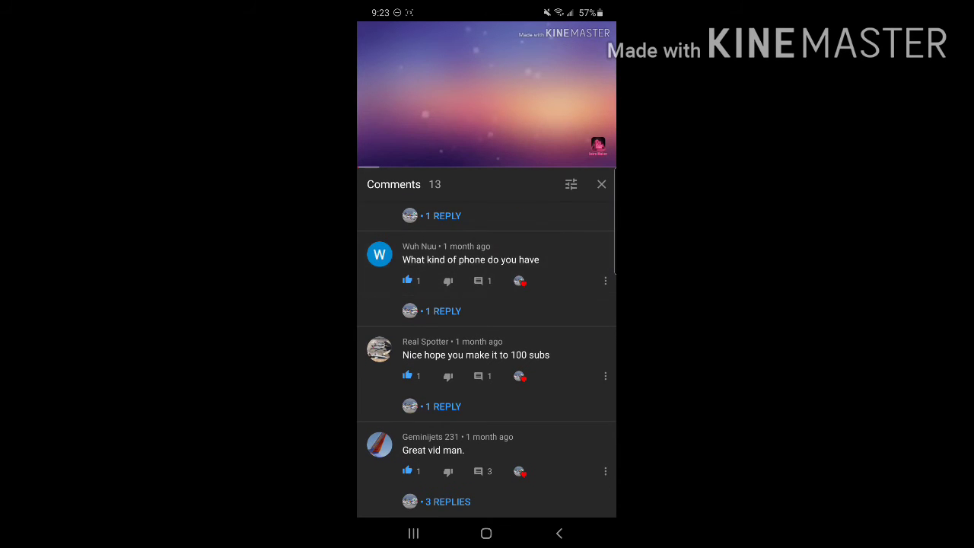
{"action": "left_click", "coordinate": [447, 502]}
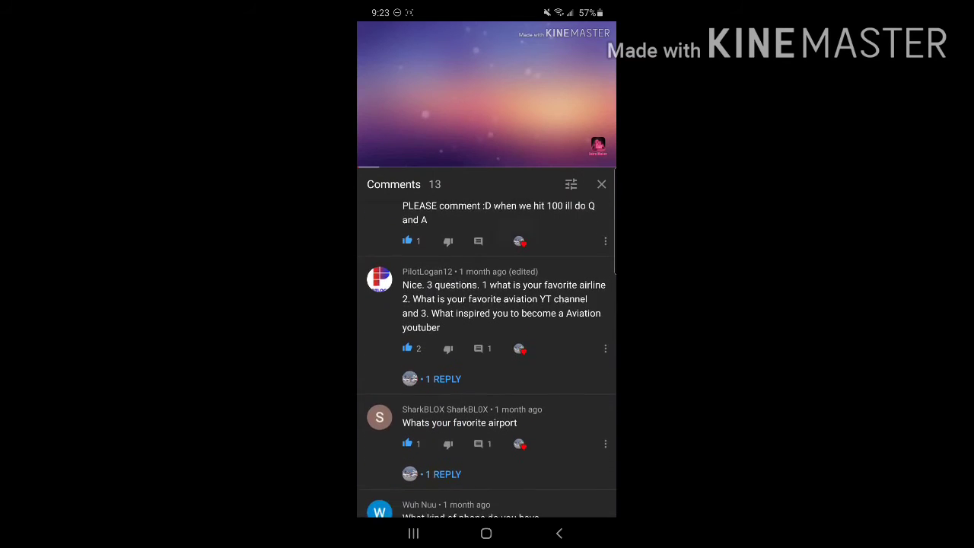
{"action": "left_click", "coordinate": [601, 184]}
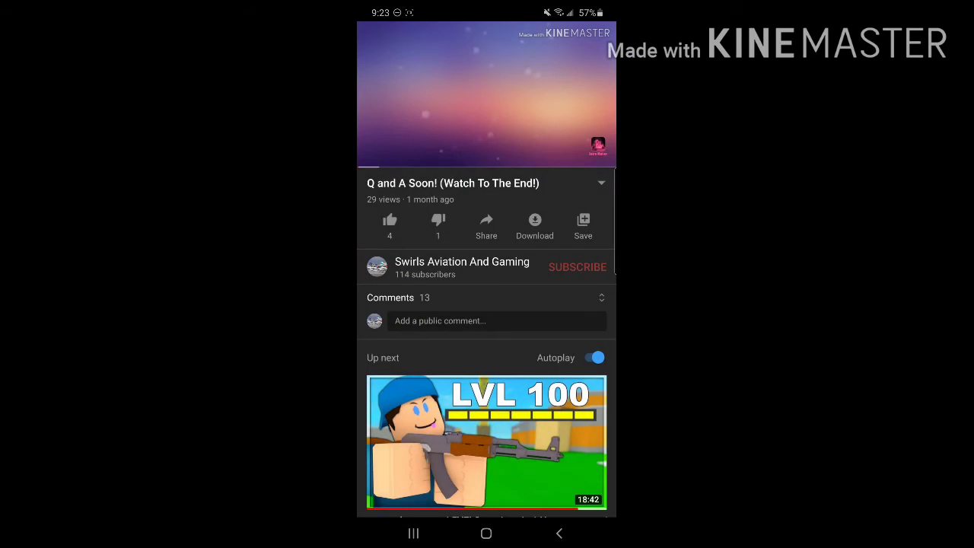
- Open the Comments 13 section again to show the pinned channel comment
{"action": "left_click", "coordinate": [398, 298]}
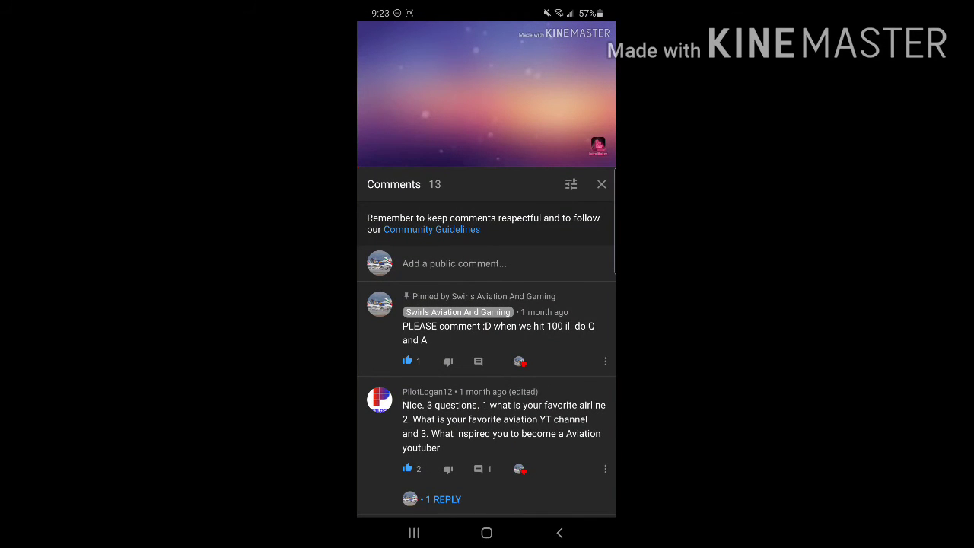
{"action": "scroll", "scroll_direction": "down", "scroll_amount": 3}
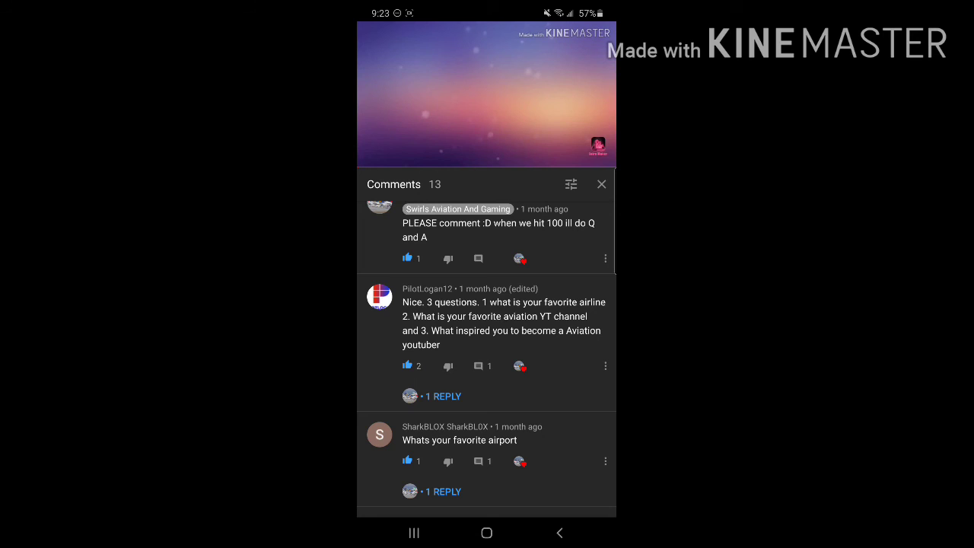
{"action": "scroll", "scroll_direction": "down", "scroll_amount": 3}
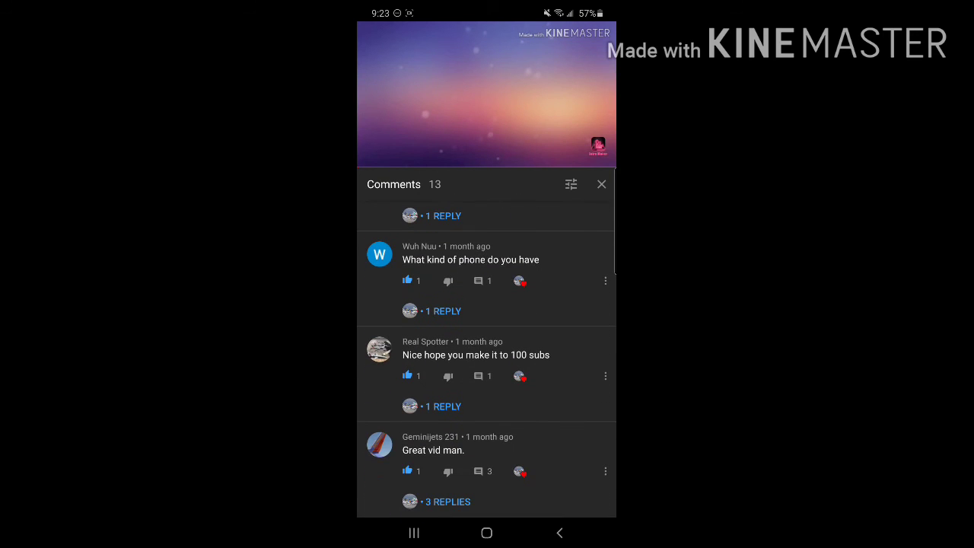